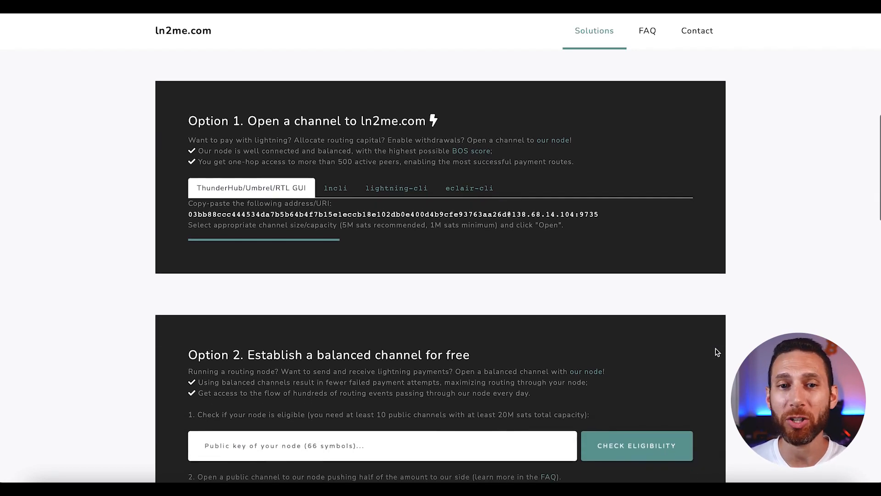
Step: Browse the LN+ swap listings and view the details of a 1,000,000 SAT triangle swap
{"action": "scroll", "scroll_direction": "down", "scroll_amount": 3}
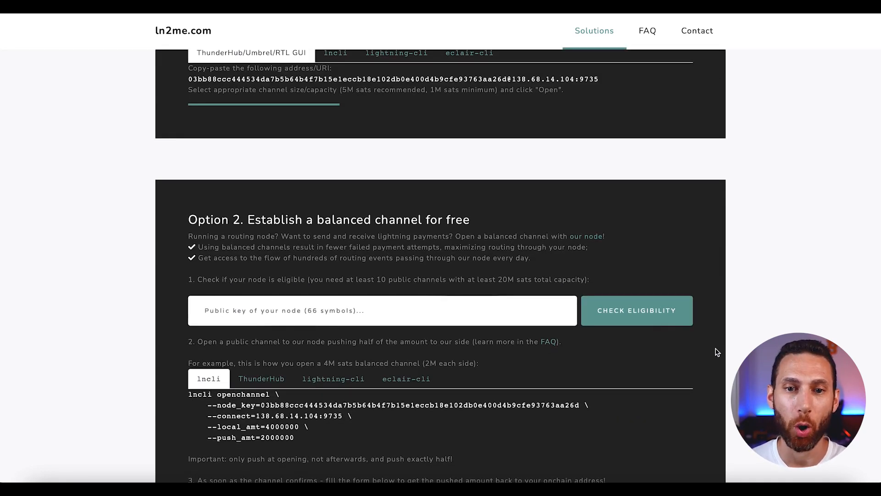
{"action": "scroll", "scroll_direction": "down", "scroll_amount": 3}
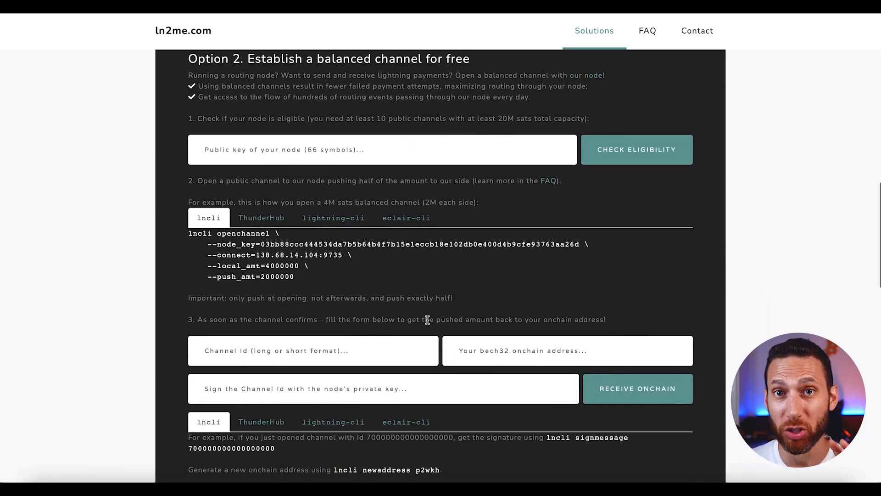
{"action": "scroll", "scroll_direction": "down", "scroll_amount": 3}
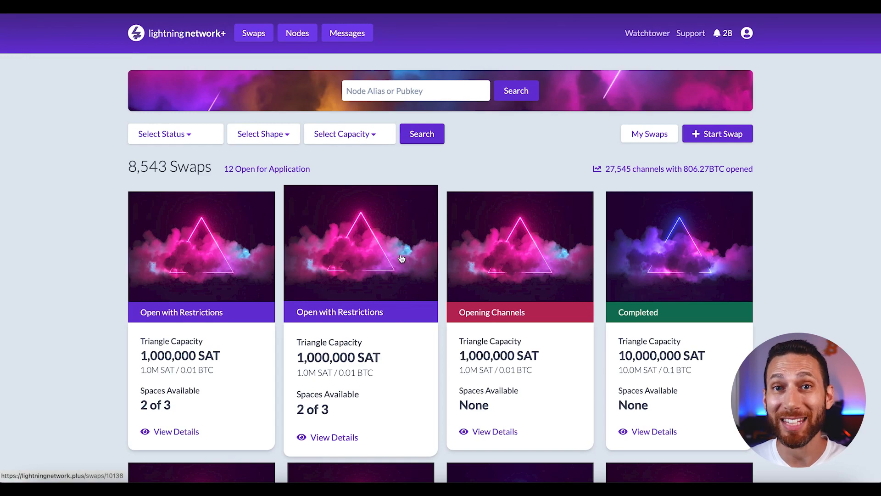
{"action": "left_click", "coordinate": [175, 431]}
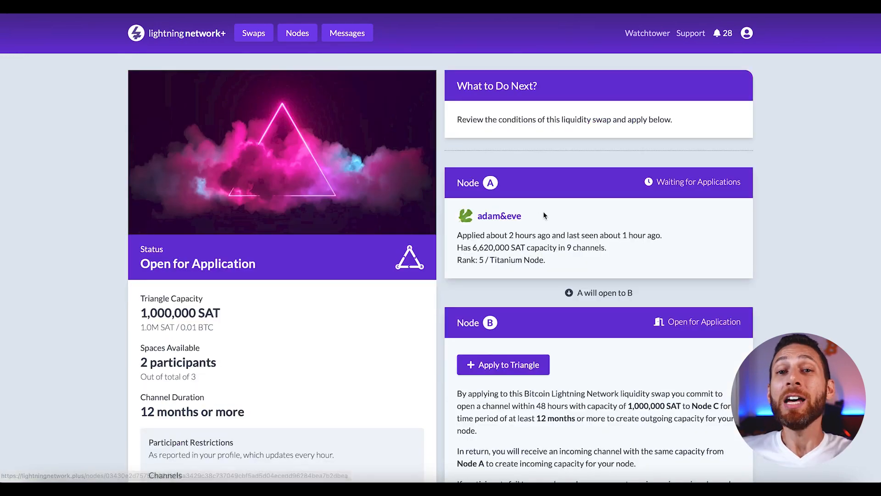
{"action": "mouse_move", "coordinate": [576, 223]}
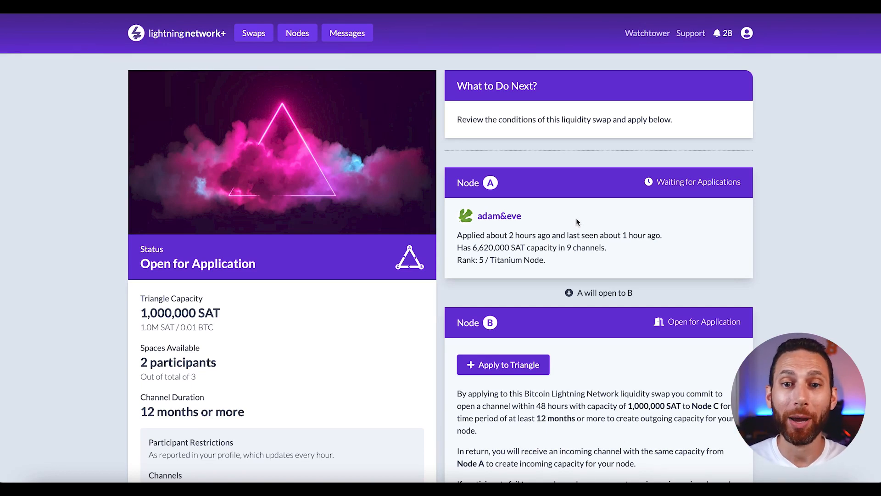
{"action": "scroll", "scroll_direction": "down", "scroll_amount": 3}
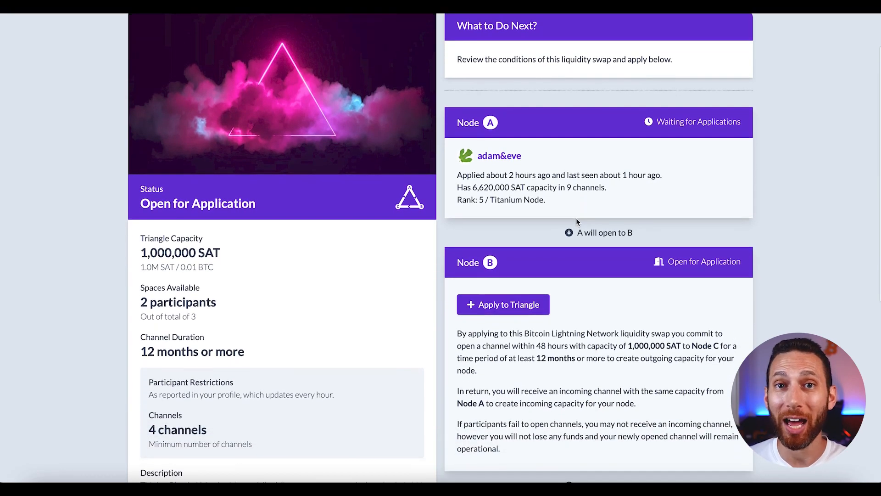
{"action": "scroll", "scroll_direction": "down", "scroll_amount": 3}
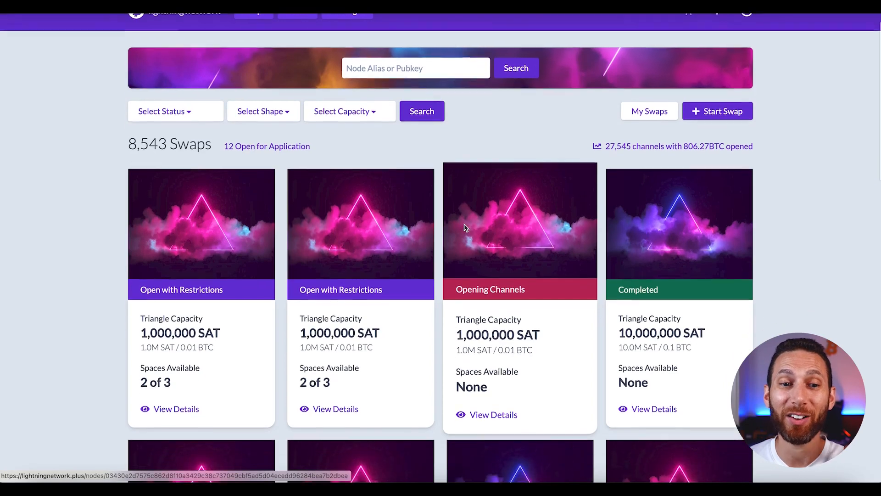
{"action": "scroll", "scroll_direction": "down", "scroll_amount": 3}
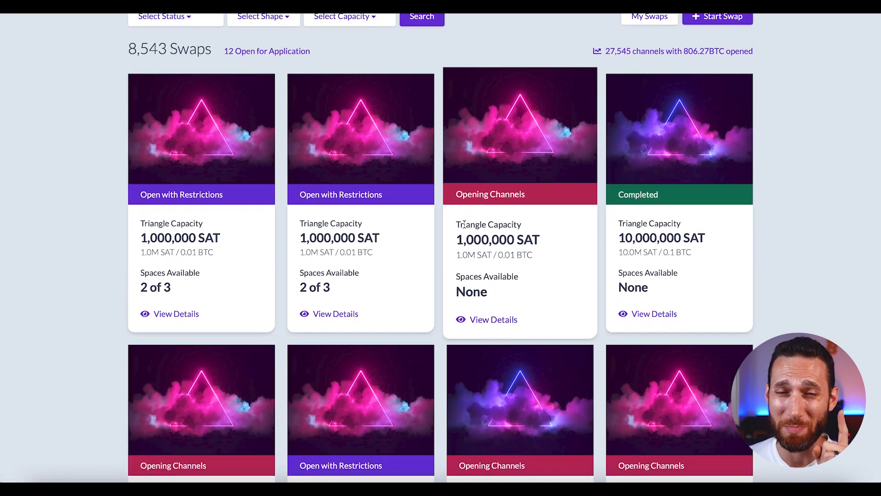
{"action": "scroll", "scroll_direction": "down", "scroll_amount": 3}
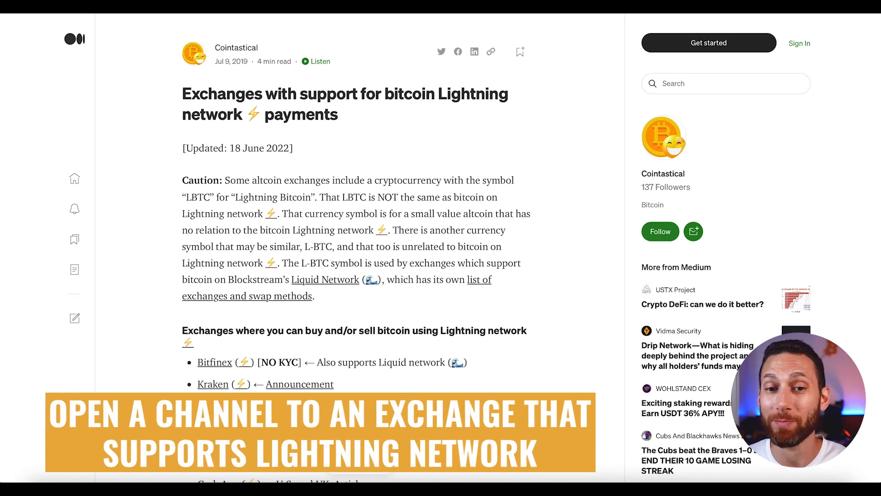
Step: Scroll through the following liquidity-provider pages to review their channel offers
{"action": "scroll", "scroll_direction": "down", "scroll_amount": 3}
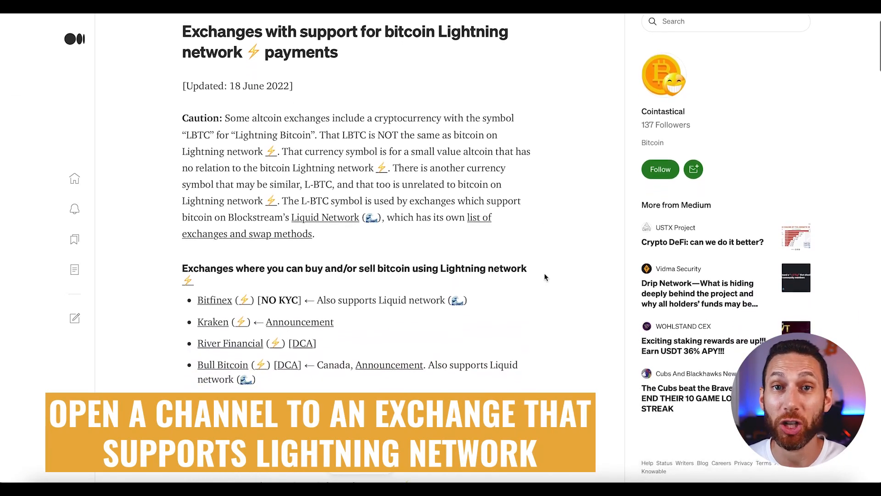
{"action": "scroll", "scroll_direction": "down", "scroll_amount": 3}
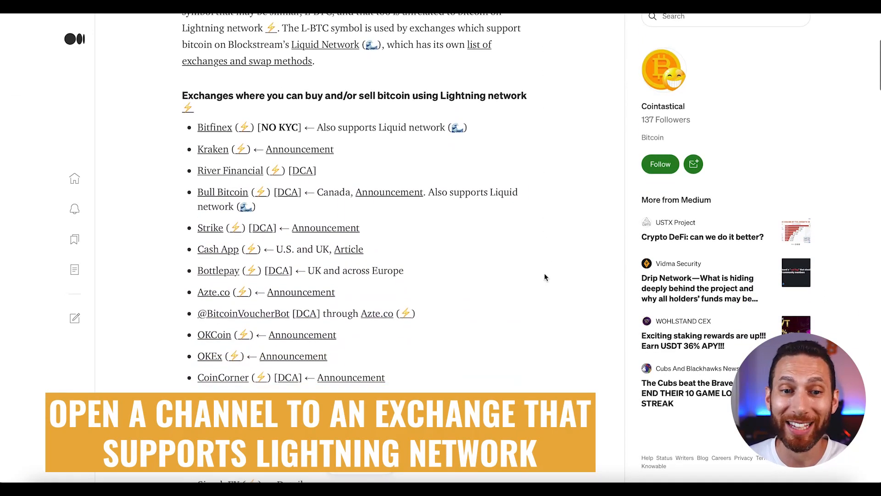
{"action": "scroll", "scroll_direction": "down", "scroll_amount": 3}
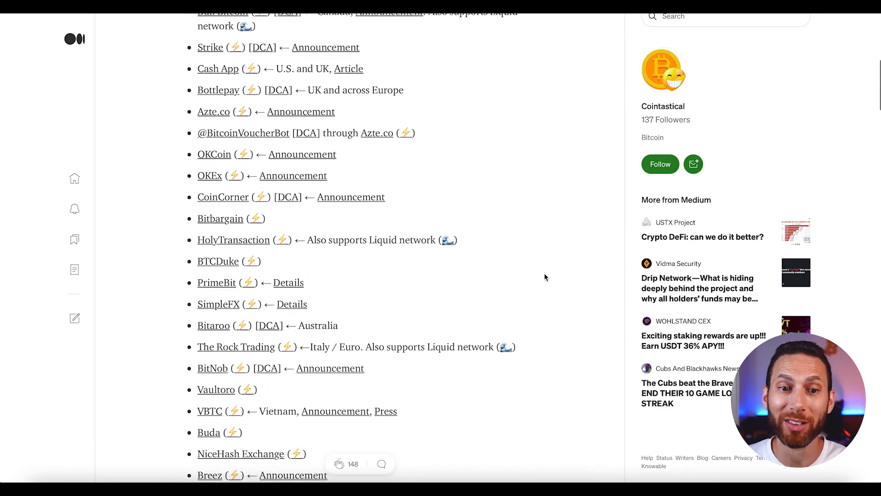
{"action": "scroll", "scroll_direction": "down", "scroll_amount": 3}
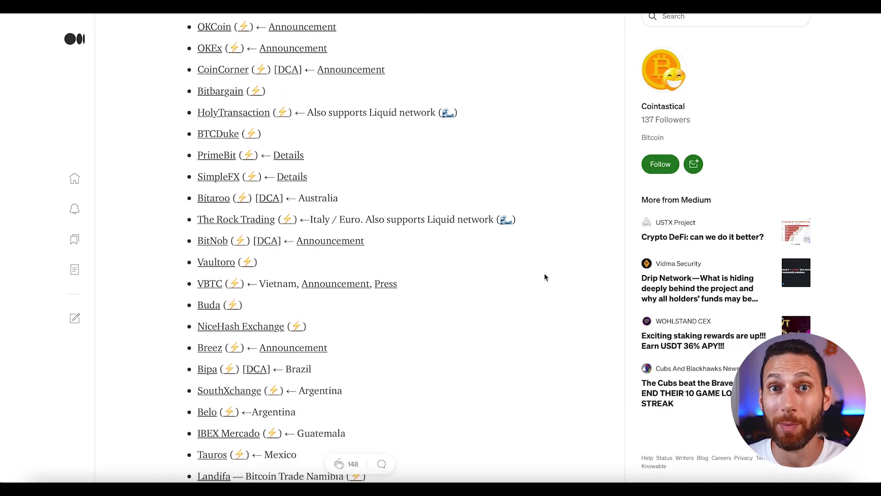
{"action": "scroll", "scroll_direction": "down", "scroll_amount": 3}
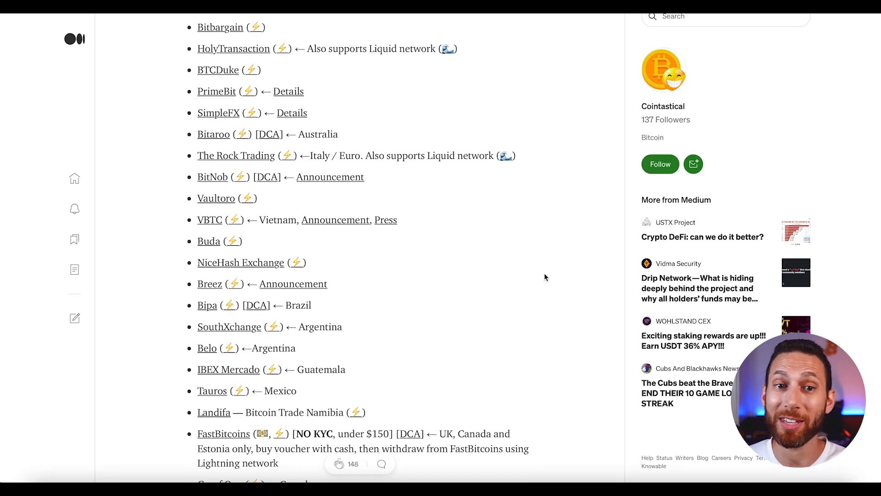
{"action": "scroll", "scroll_direction": "down", "scroll_amount": 3}
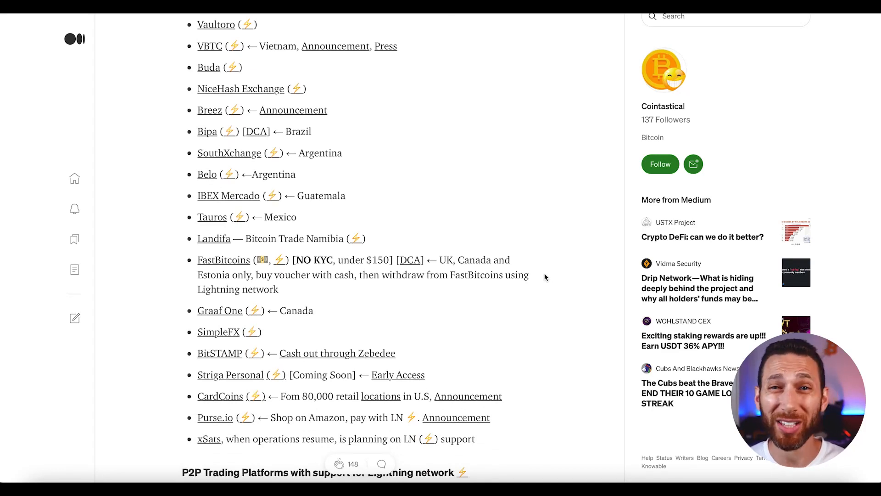
{"action": "scroll", "scroll_direction": "down", "scroll_amount": 3}
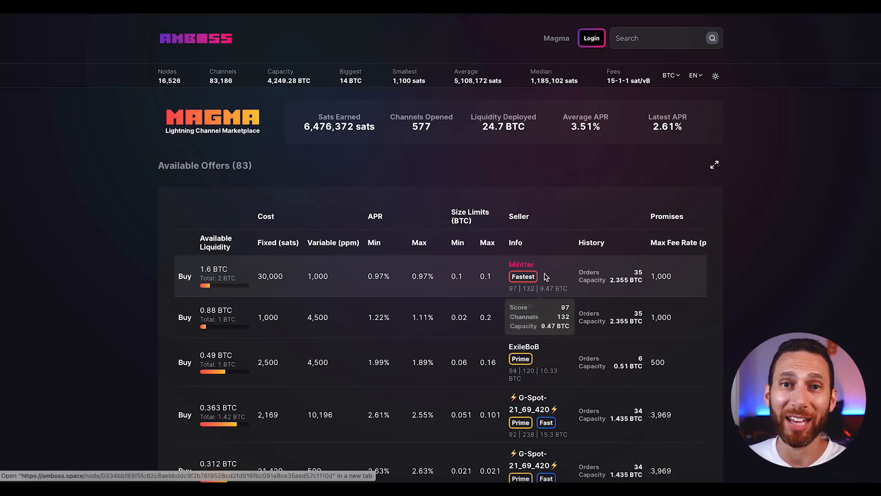
{"action": "scroll", "scroll_direction": "down", "scroll_amount": 3}
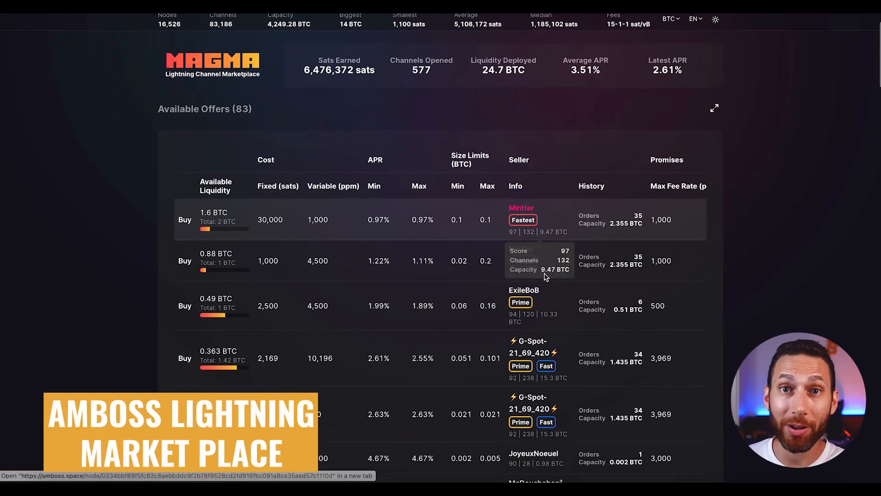
{"action": "scroll", "scroll_direction": "down", "scroll_amount": 3}
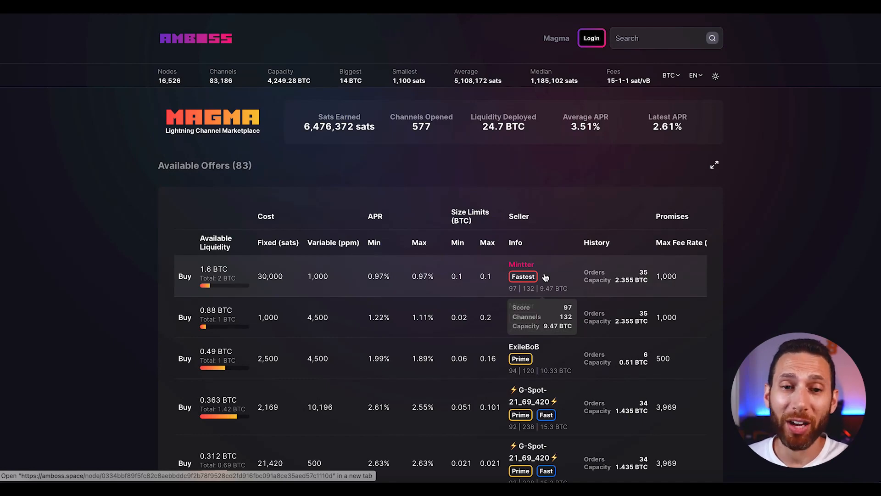
{"action": "scroll", "scroll_direction": "down", "scroll_amount": 3}
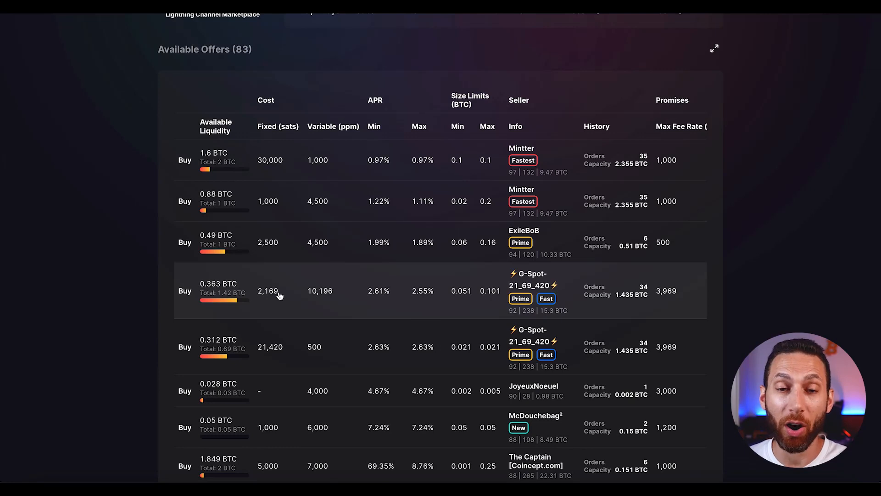
{"action": "mouse_move", "coordinate": [348, 282]}
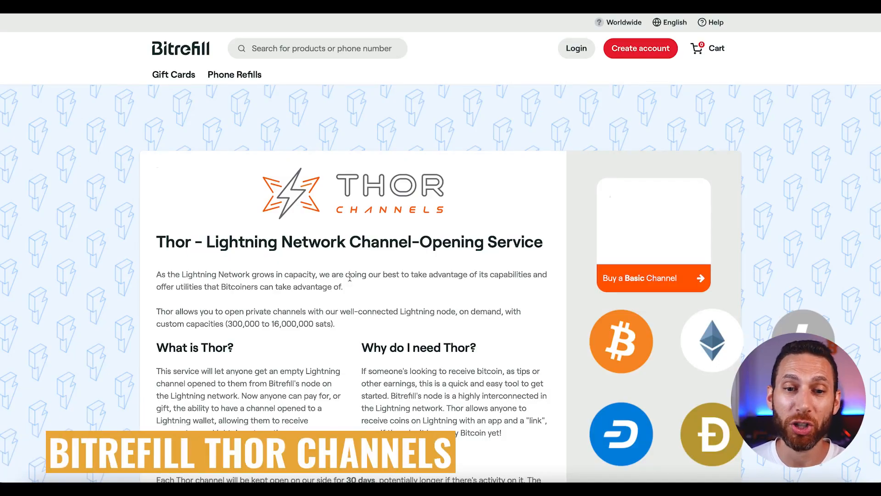
Step: Start buying a basic Thor channel, pick the 16000000 sats preset, then enter 10000 as the amount
{"action": "scroll", "scroll_direction": "down", "scroll_amount": 3}
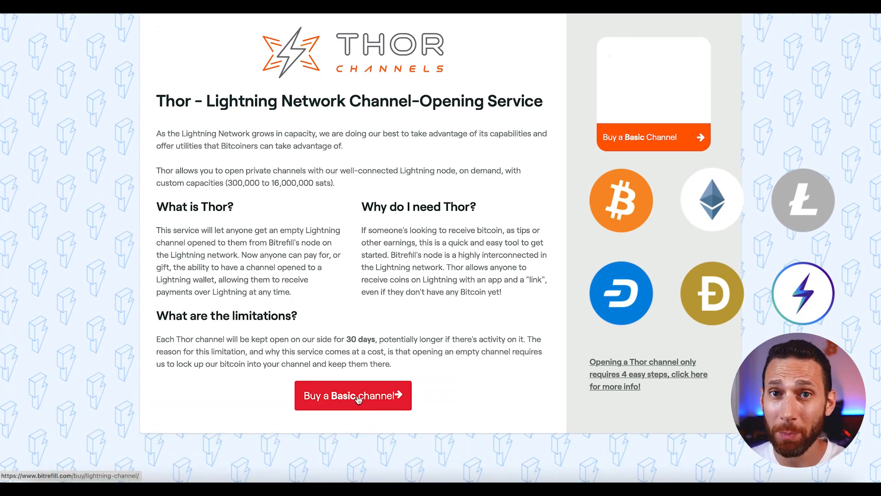
{"action": "left_click", "coordinate": [352, 395]}
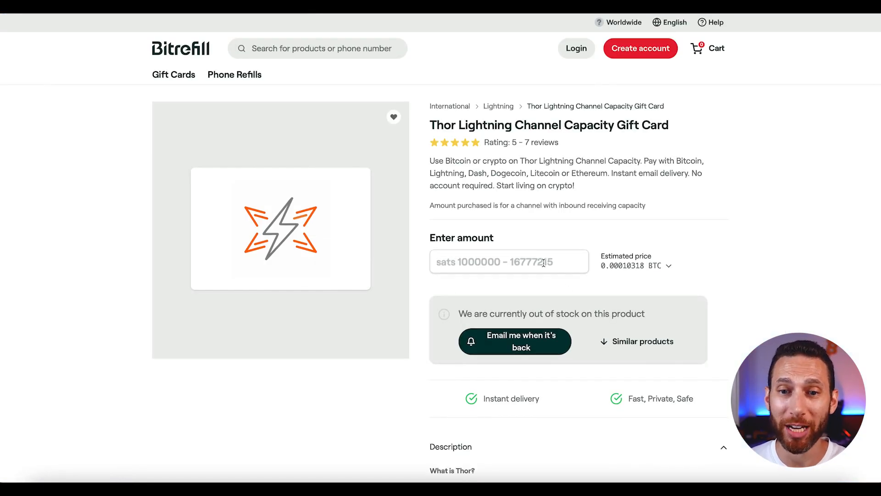
{"action": "left_click", "coordinate": [509, 261]}
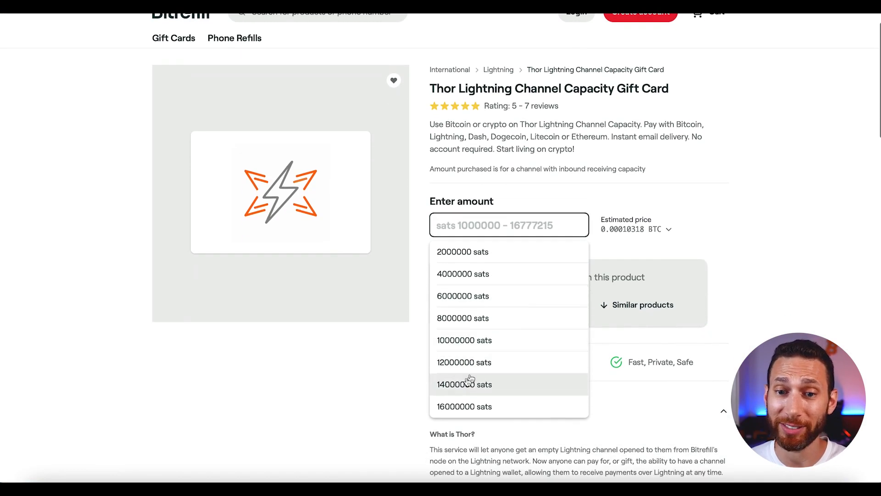
{"action": "left_click", "coordinate": [464, 406]}
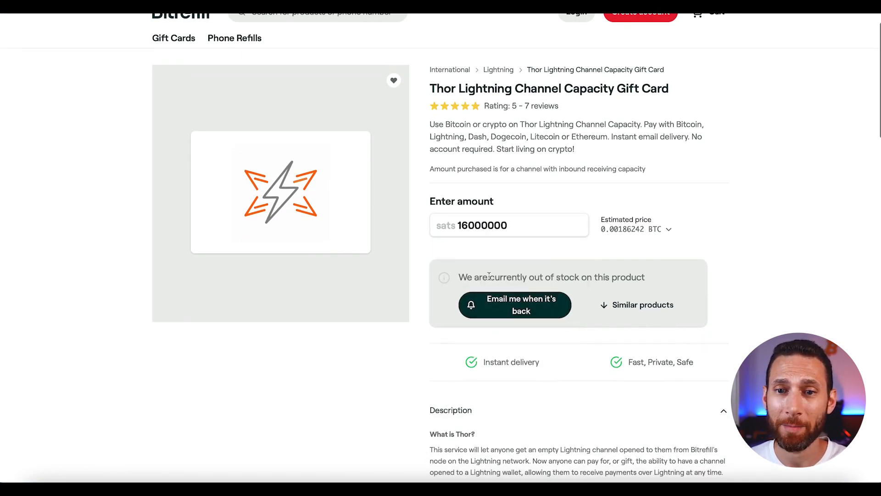
{"action": "left_click", "coordinate": [505, 225]}
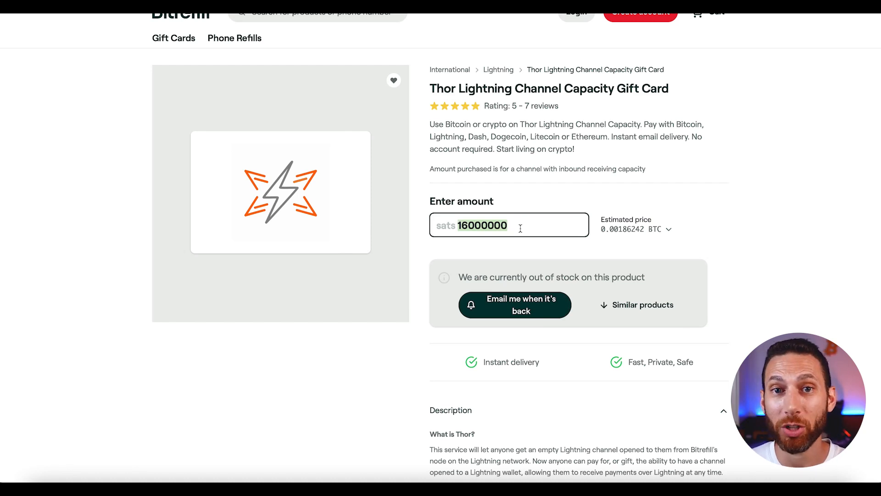
{"action": "type", "text": "10000"}
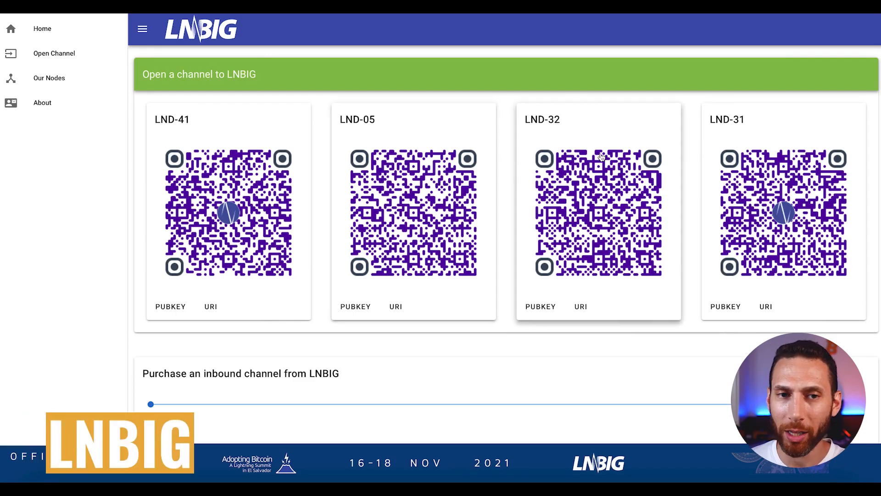
Step: Raise the LNBIG inbound channel volume slider to the 100,000,000 sats maximum
{"action": "scroll", "scroll_direction": "down", "scroll_amount": 3}
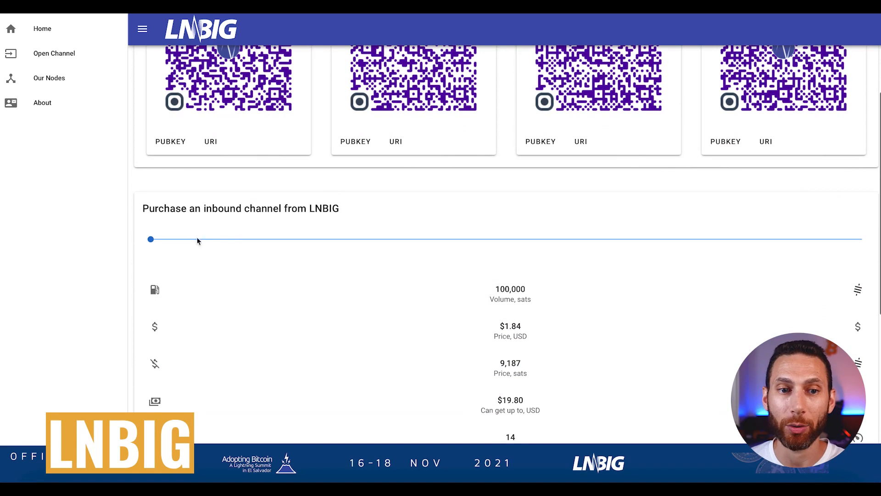
{"action": "left_click_drag", "start_coordinate": [150, 239], "coordinate": [512, 239]}
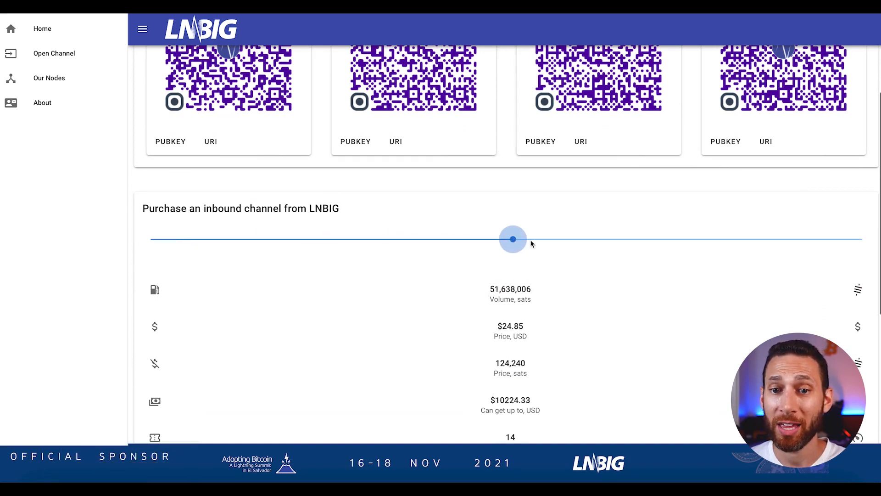
{"action": "left_click_drag", "start_coordinate": [513, 238], "coordinate": [861, 239]}
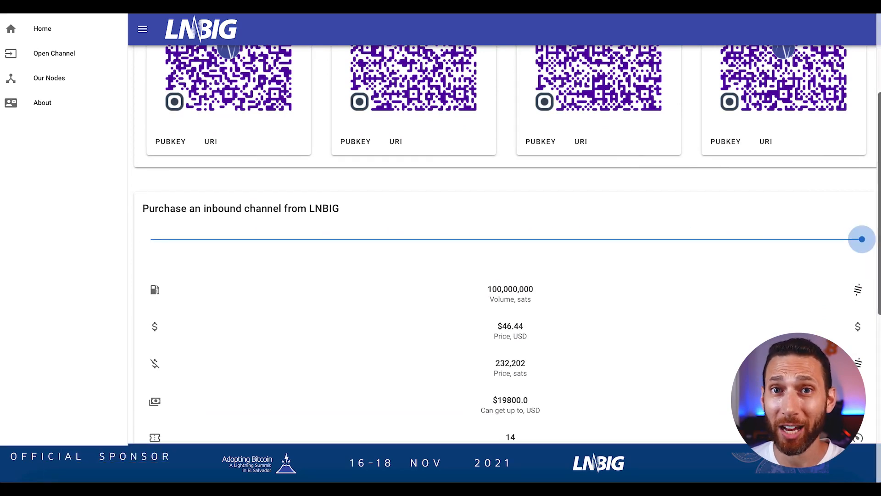
Step: Bring the volume back down to about 16,124,422 sats, priced at $8.99 (44,960 sats)
{"action": "scroll", "scroll_direction": "down", "scroll_amount": 3}
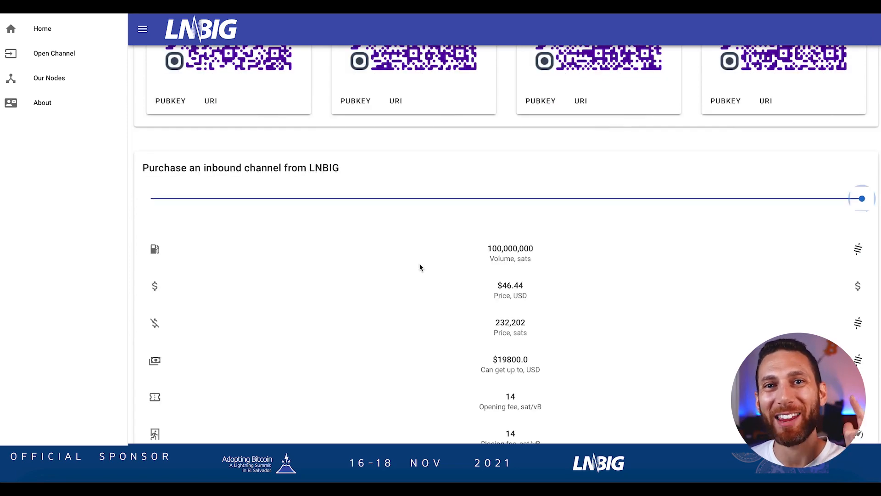
{"action": "scroll", "scroll_direction": "down", "scroll_amount": 3}
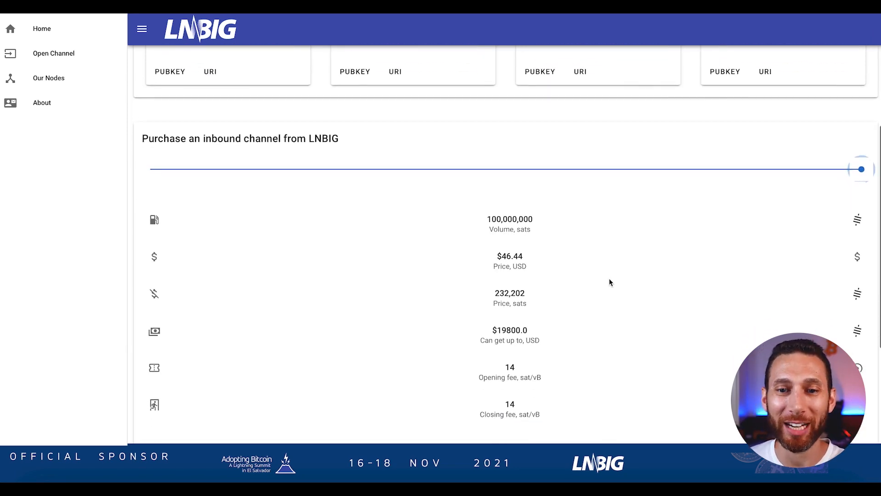
{"action": "scroll", "scroll_direction": "down", "scroll_amount": 3}
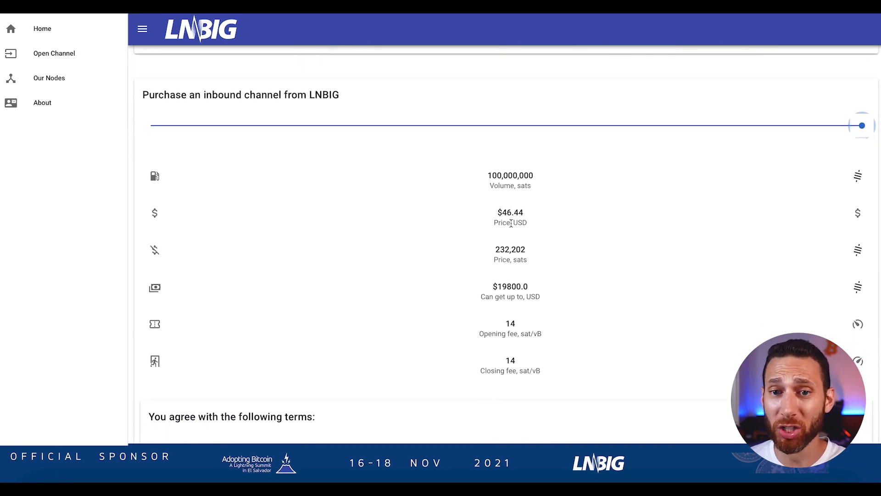
{"action": "left_click_drag", "start_coordinate": [861, 125], "coordinate": [856, 124]}
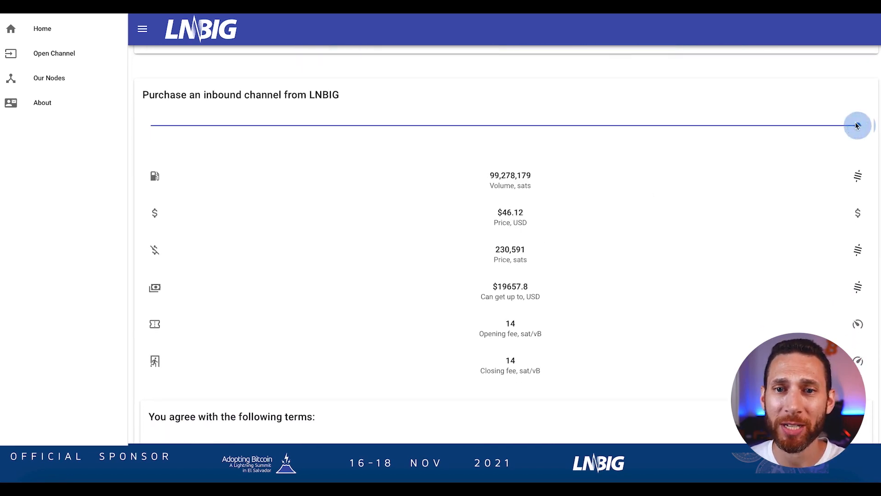
{"action": "left_click_drag", "start_coordinate": [857, 125], "coordinate": [340, 125]}
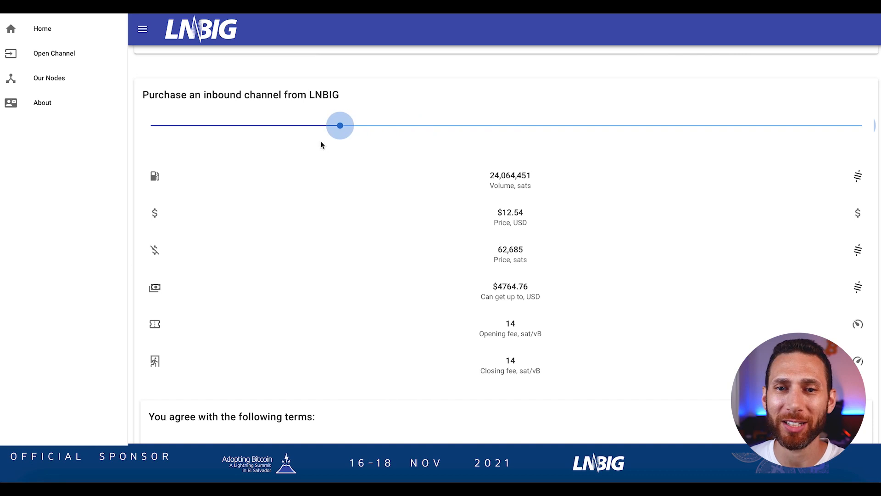
{"action": "left_click_drag", "start_coordinate": [339, 125], "coordinate": [285, 125]}
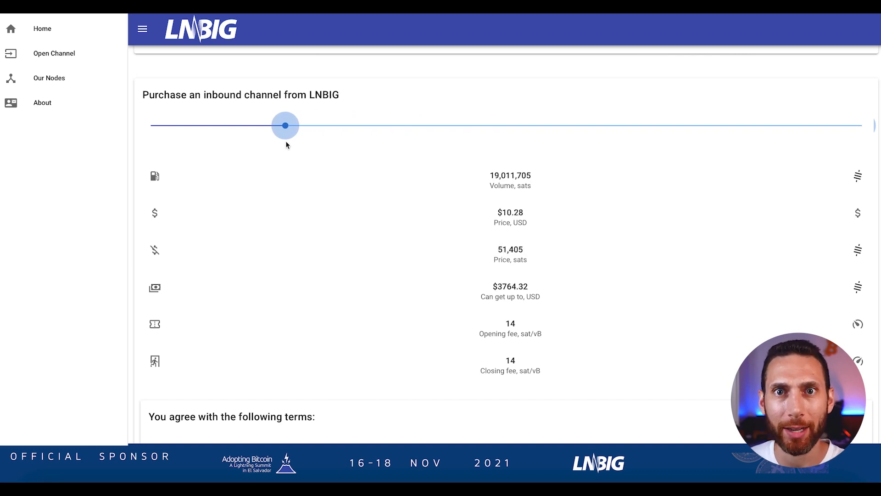
{"action": "left_click_drag", "start_coordinate": [285, 125], "coordinate": [265, 125]}
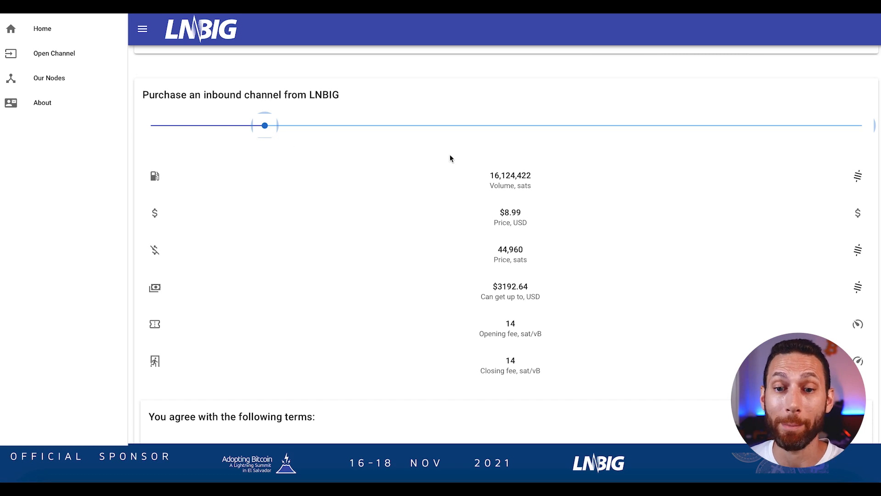
{"action": "mouse_move", "coordinate": [486, 174]}
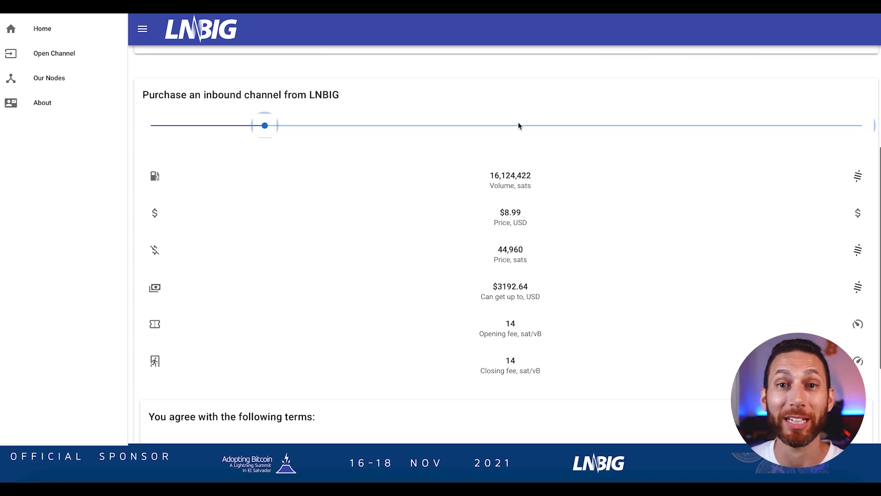
{"action": "scroll", "scroll_direction": "down", "scroll_amount": 3}
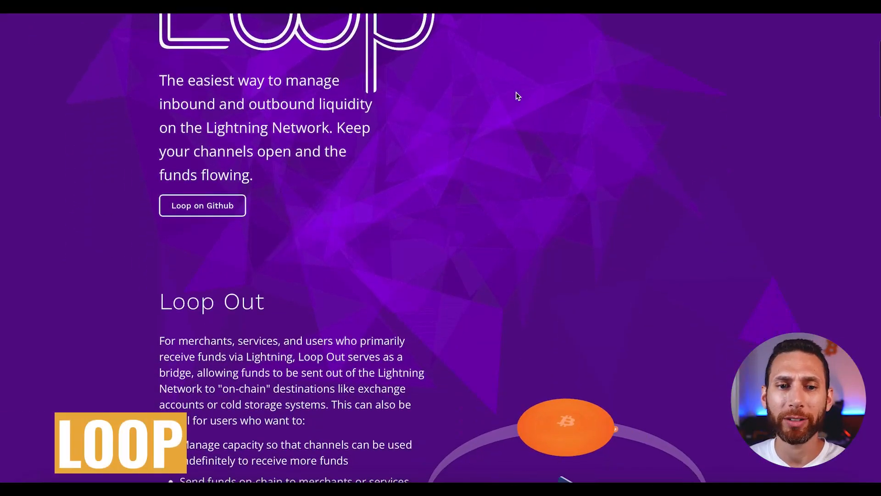
Step: Scroll the Lightning Loop page past the Loop Out section to the Loop In explanation
{"action": "scroll", "scroll_direction": "down", "scroll_amount": 3}
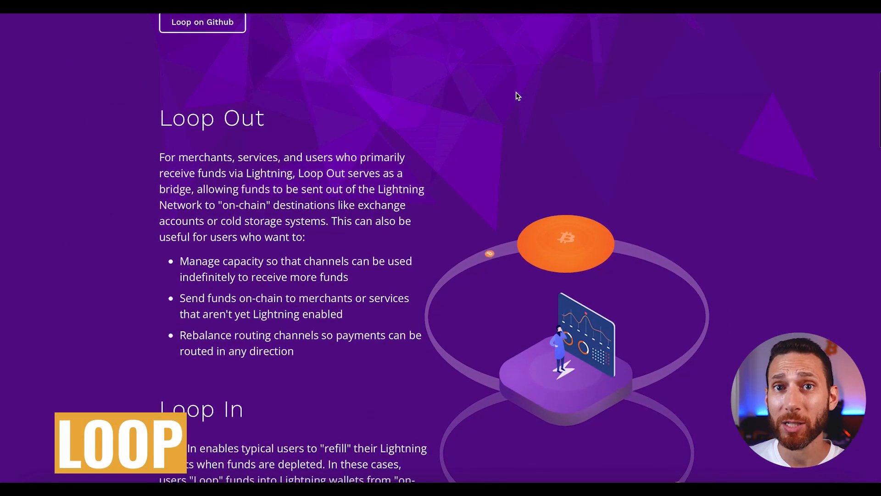
{"action": "scroll", "scroll_direction": "down", "scroll_amount": 3}
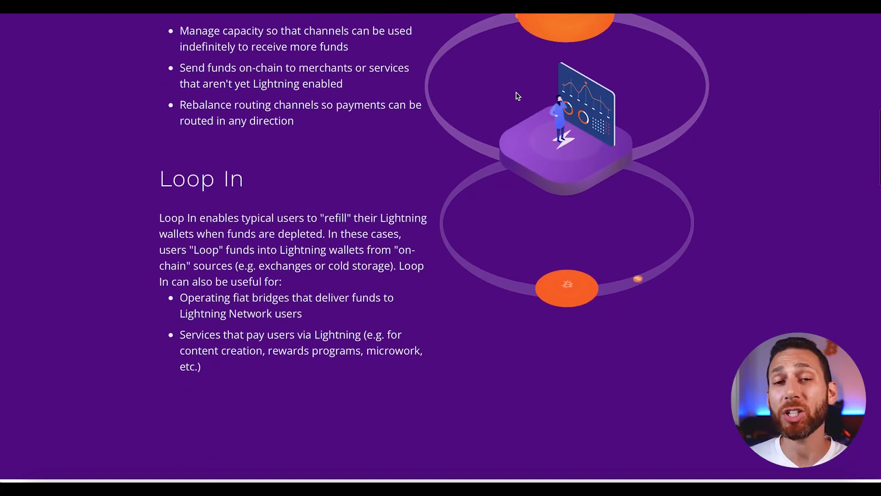
{"action": "scroll", "scroll_direction": "down", "scroll_amount": 3}
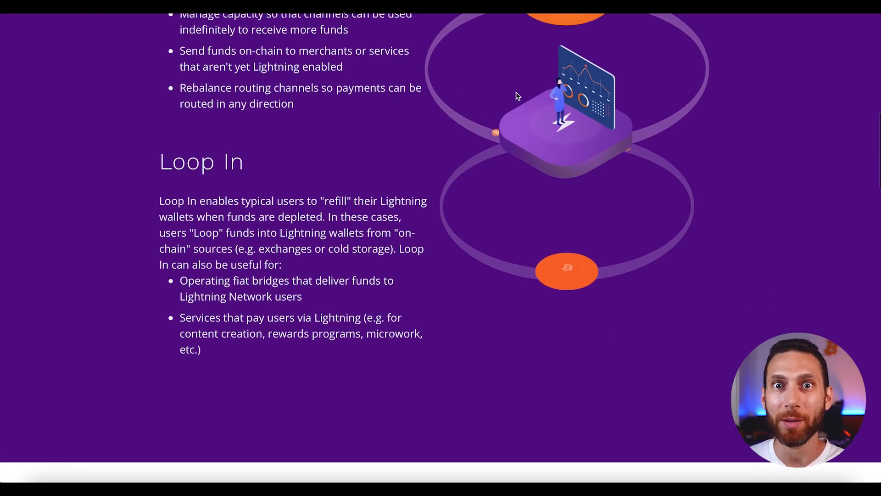